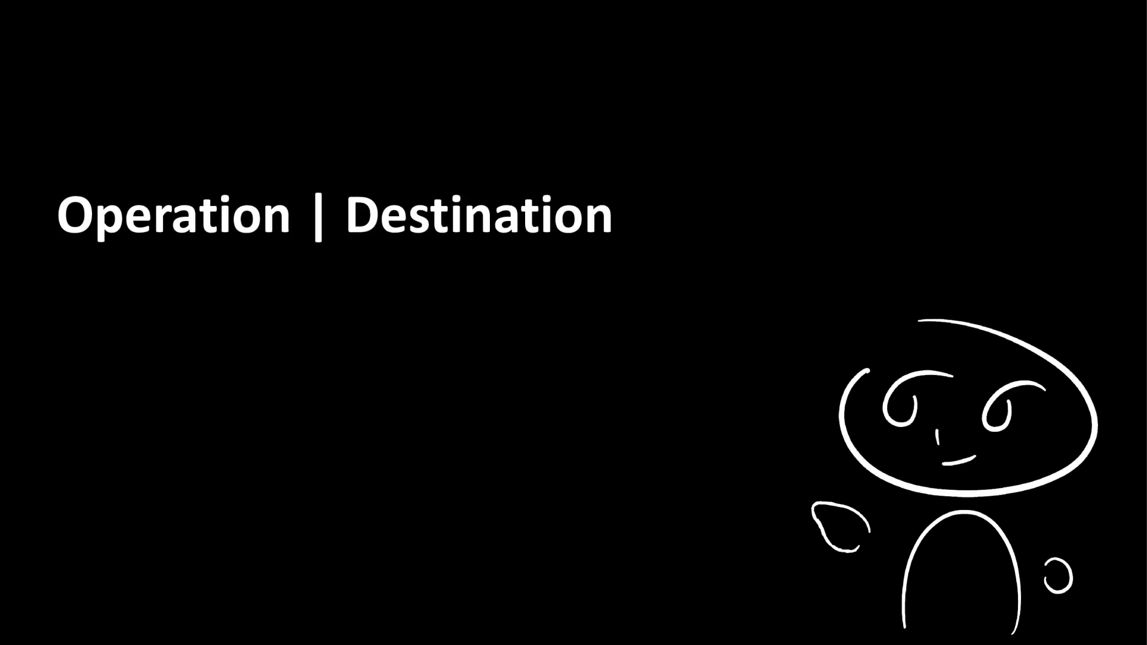
type("| Source1")
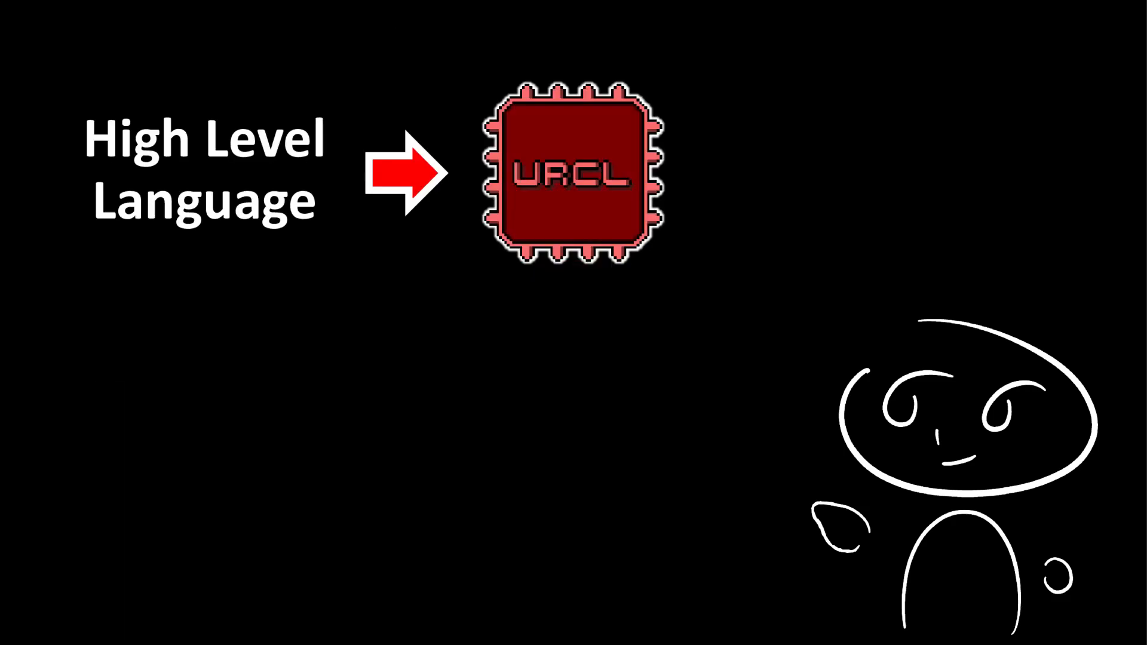
key("right")
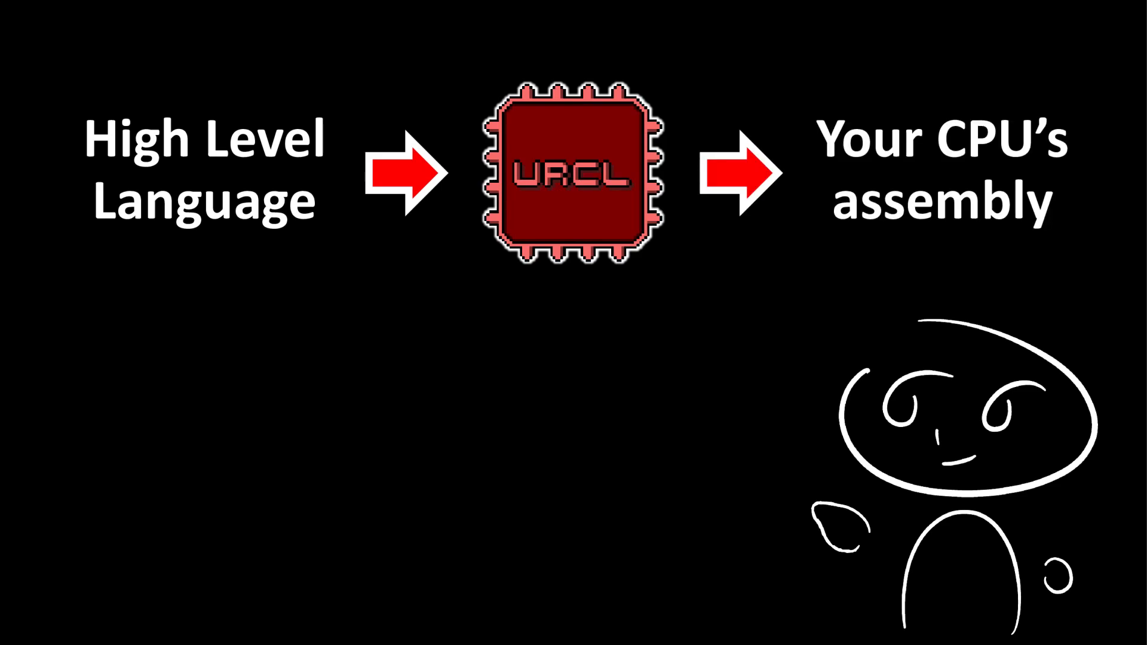